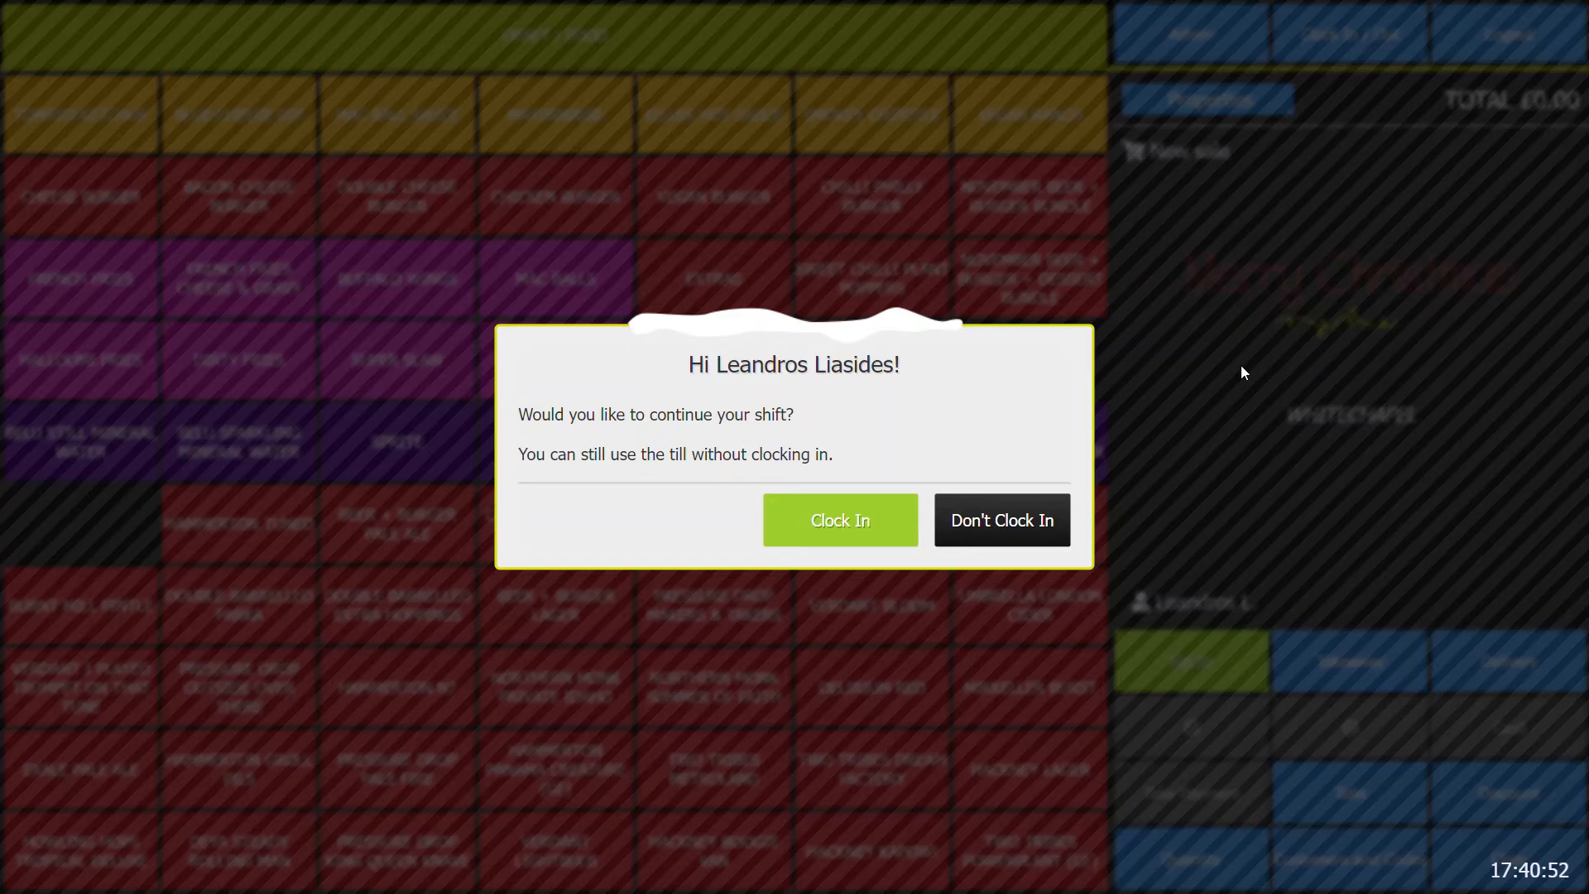
mouse_move(930, 462)
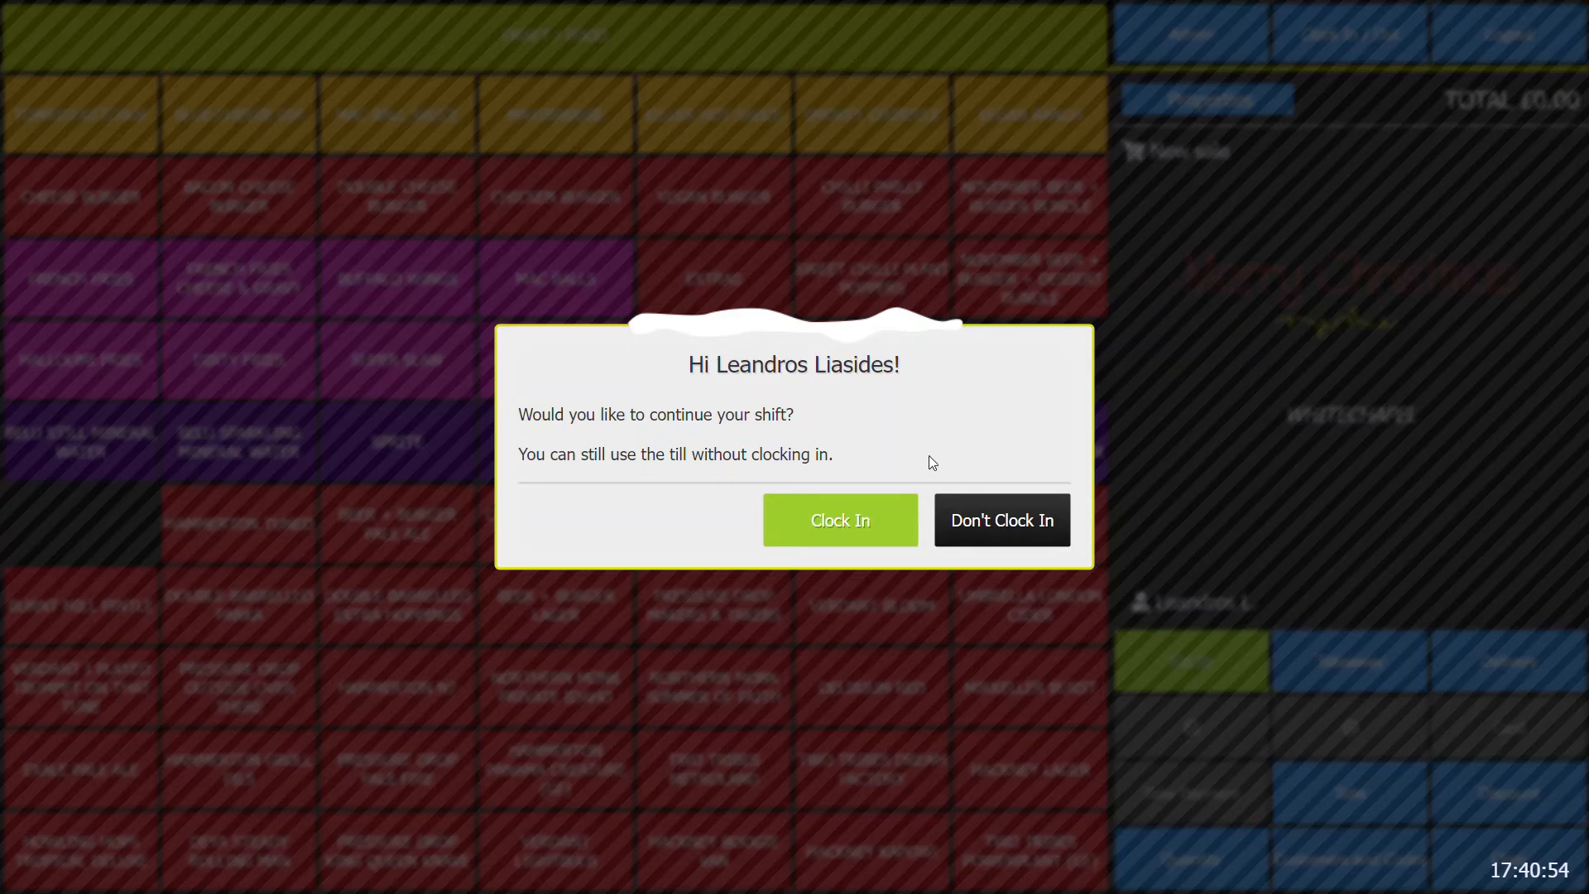
Choose Don't Clock In to reach the sales screen without starting a shift.
click(1000, 520)
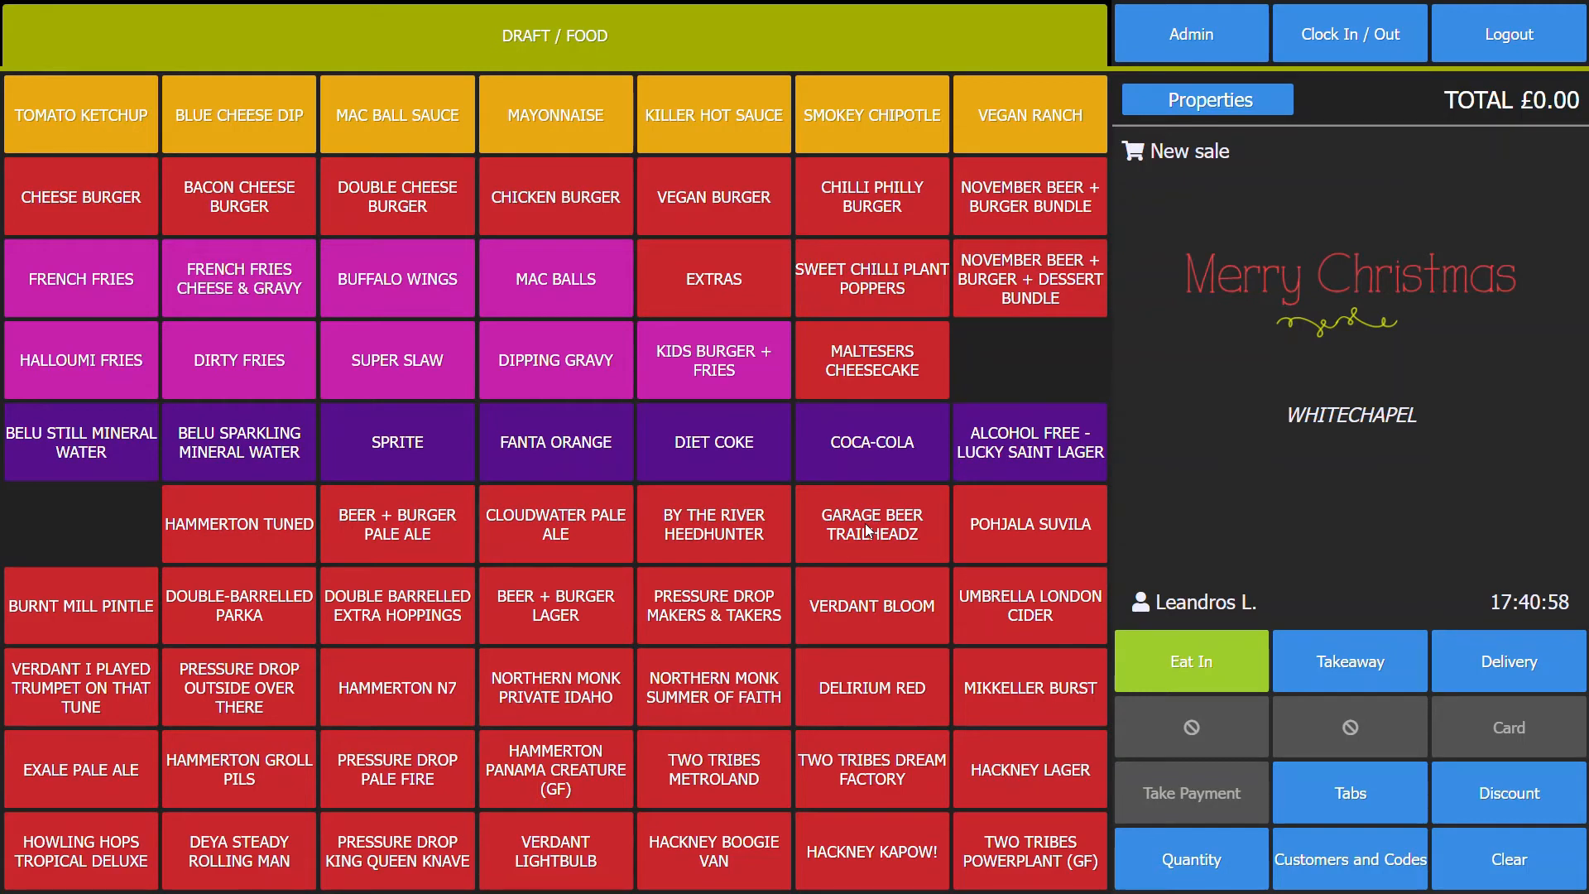
mouse_move(1450, 375)
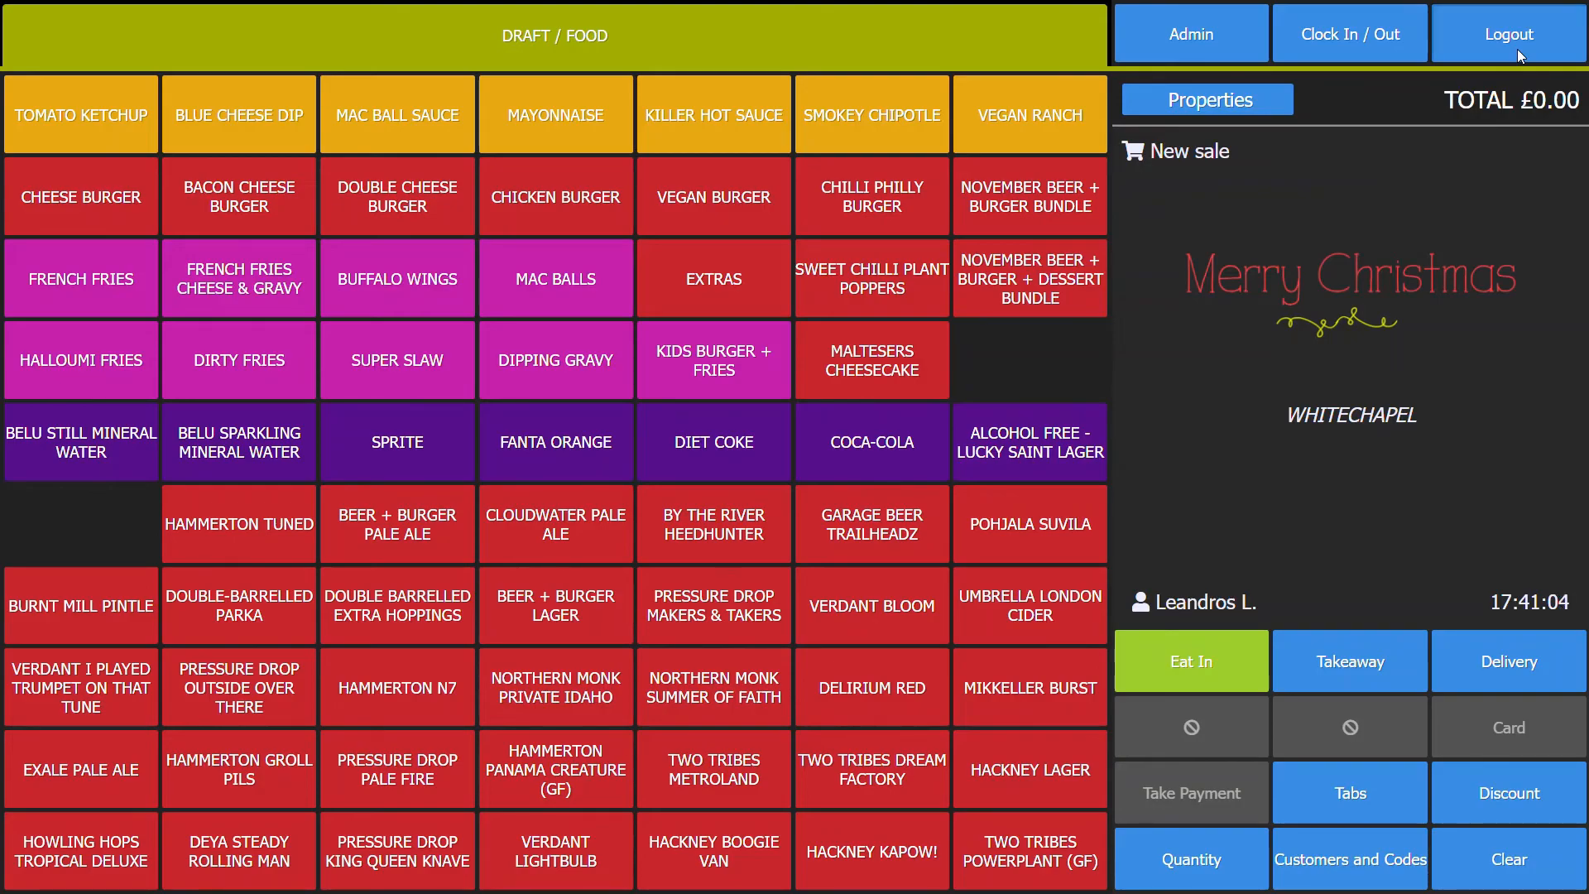
Log the current user out and hide the on-screen keyboard on the PIN screen.
click(1507, 33)
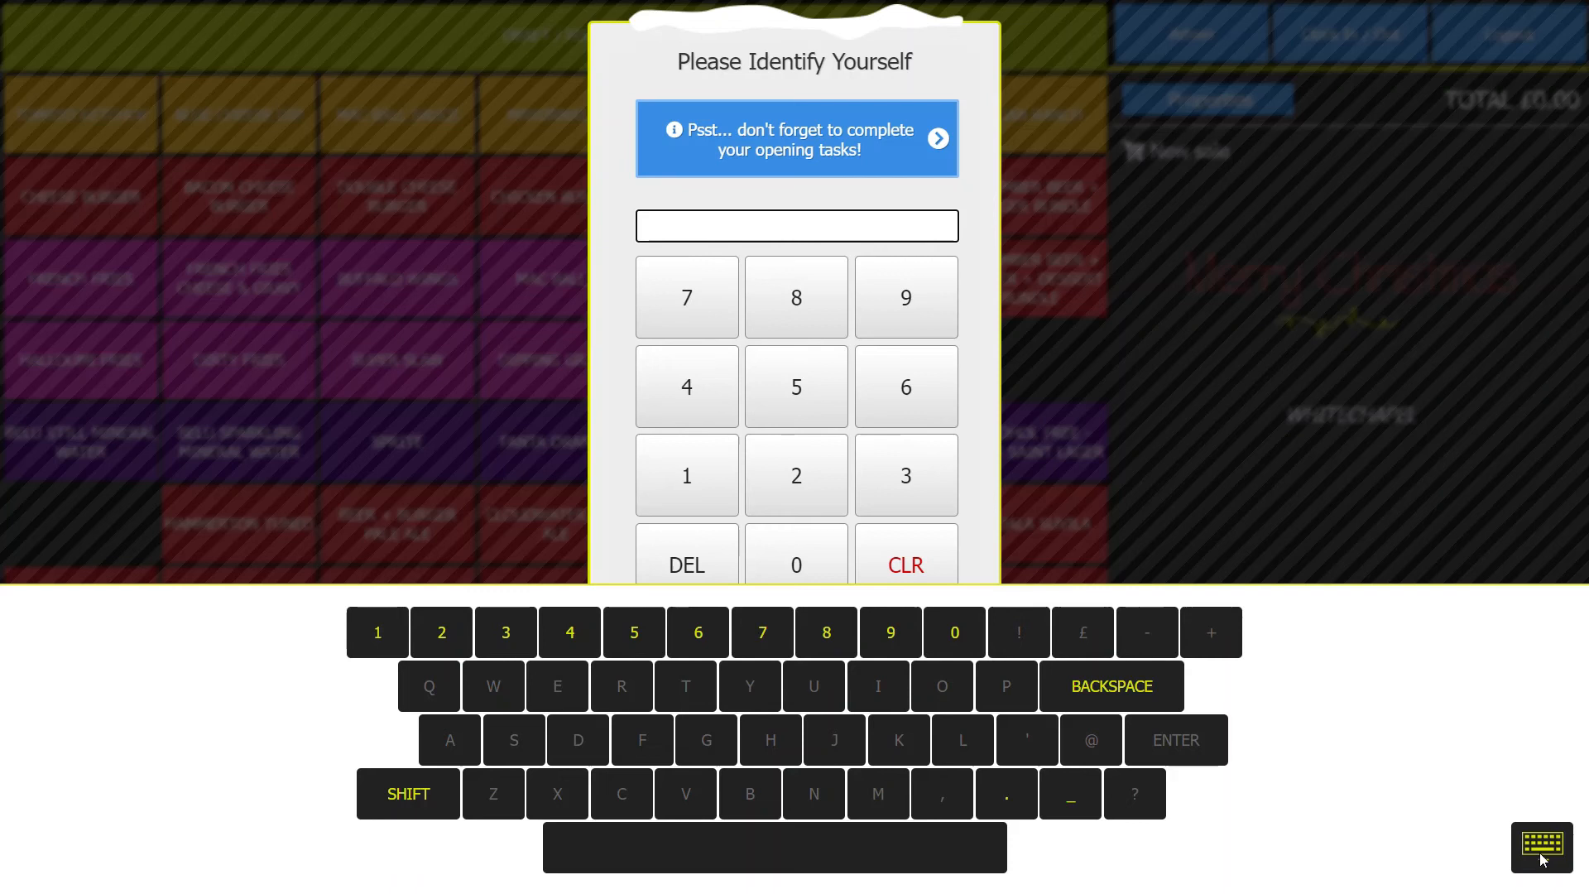
click(1541, 848)
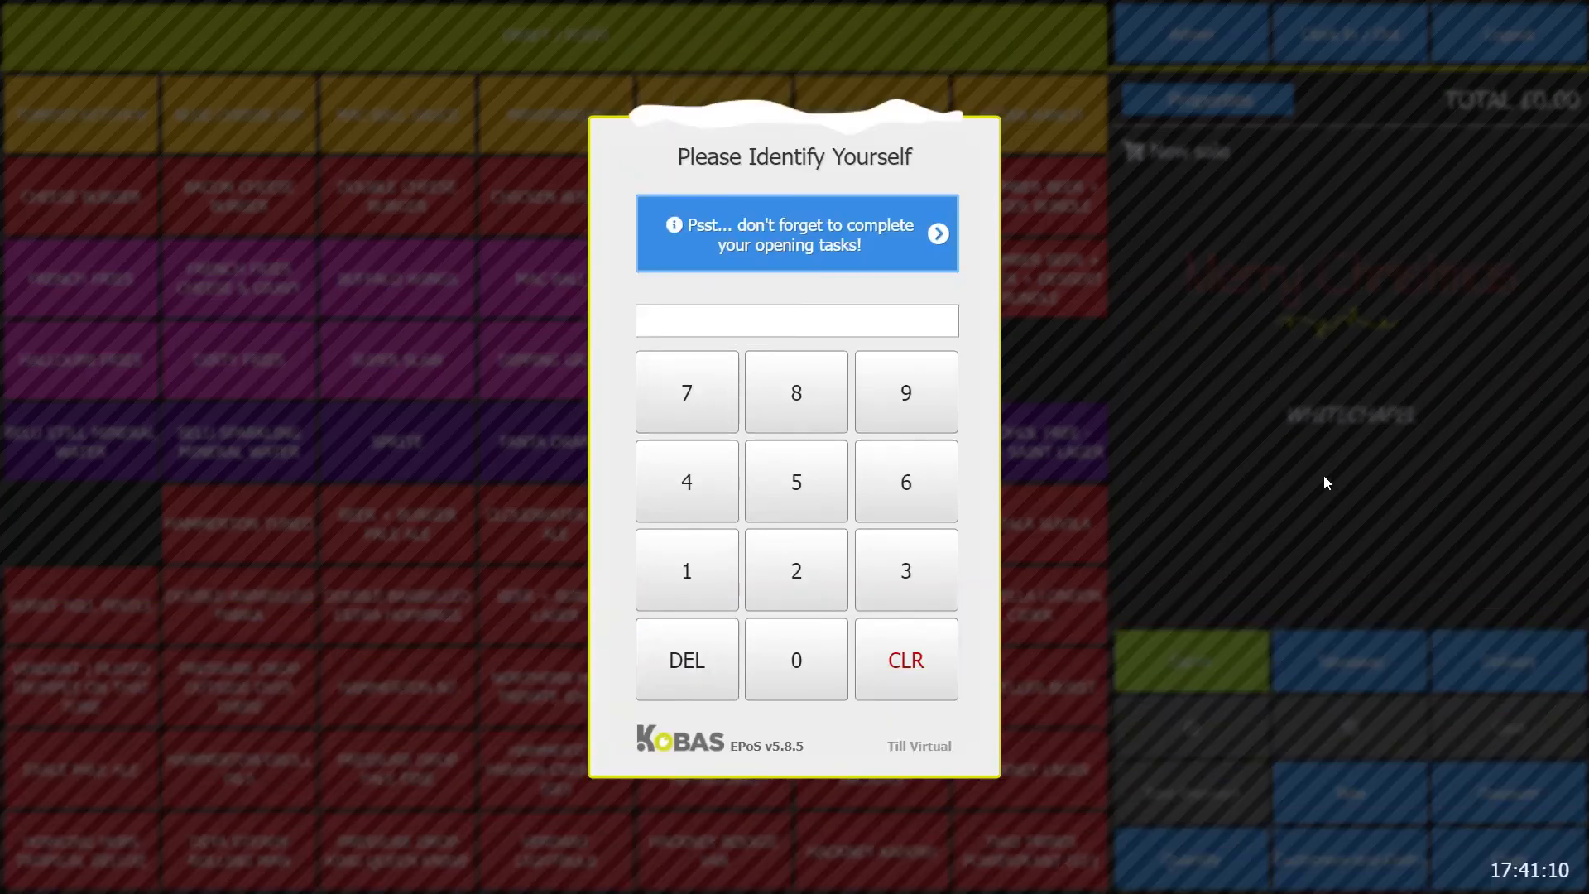